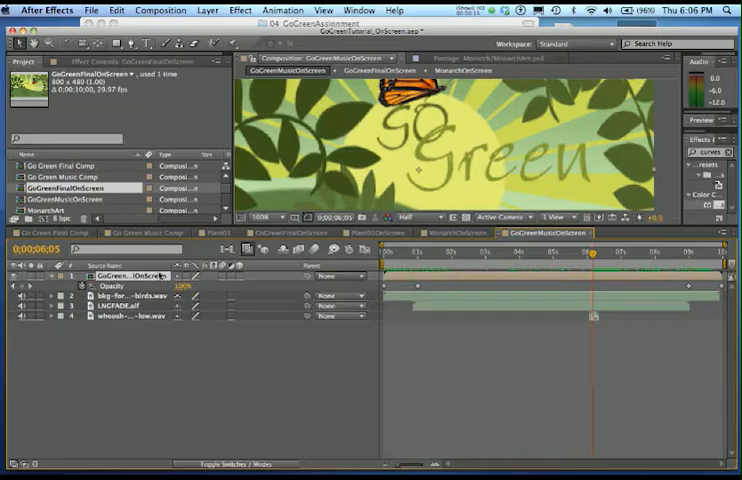
# Step: Bring up Composition Settings for the GoGreenMusicOnScreen comp
pyautogui.click(160, 10)
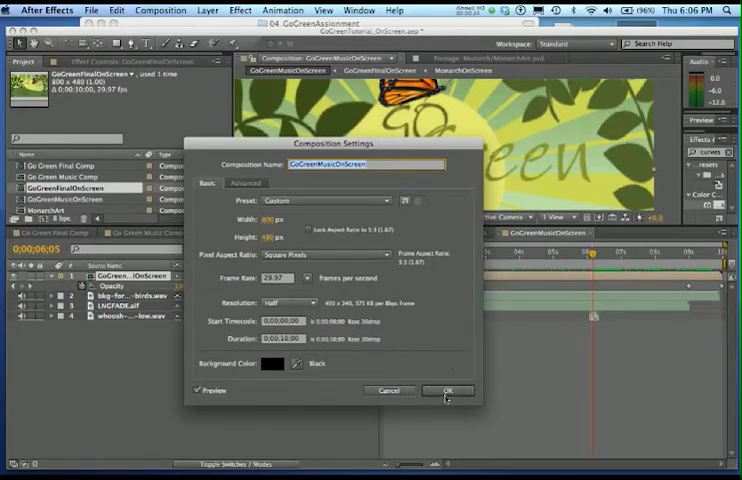
# Step: Accept the GoGreenMusicOnScreen settings unchanged and return to the opening scene
pyautogui.click(442, 390)
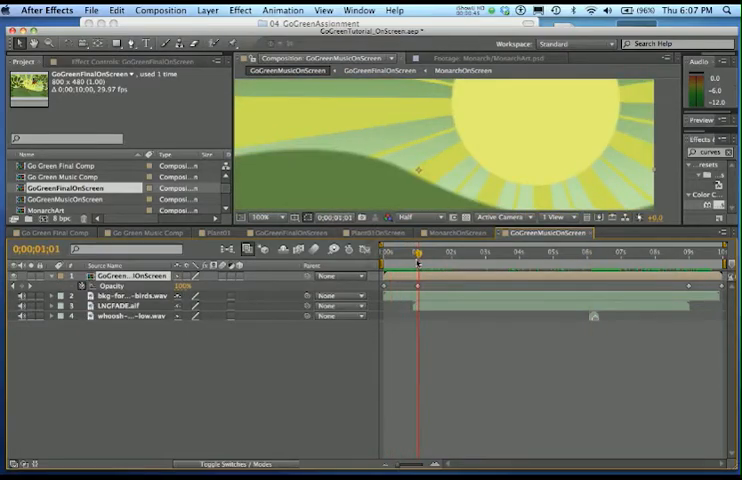
pyautogui.click(702, 252)
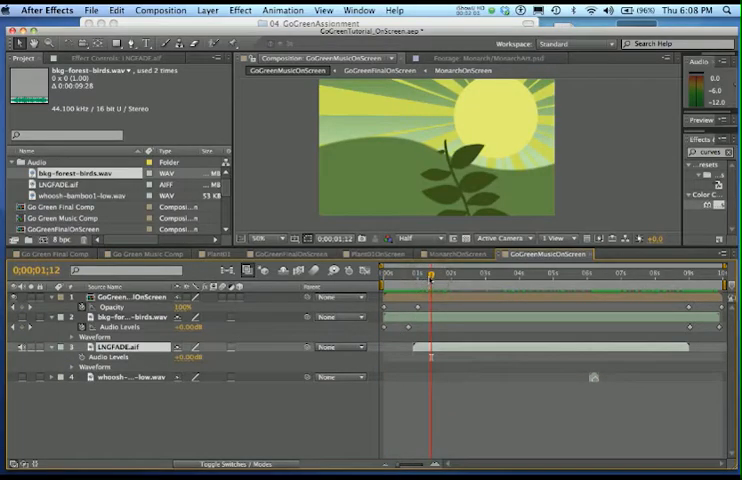
# Step: Slide an audio layer bar earlier in the timeline to its intended start time
pyautogui.moveTo(428, 272); pyautogui.dragTo(402, 272)
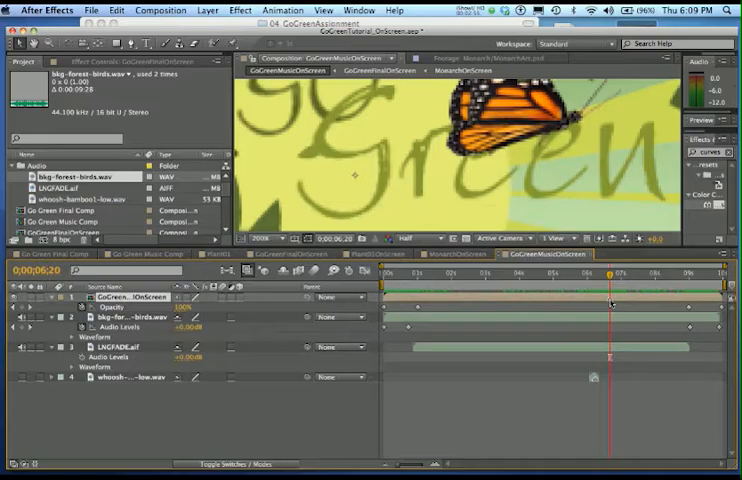
pyautogui.moveTo(584, 268)
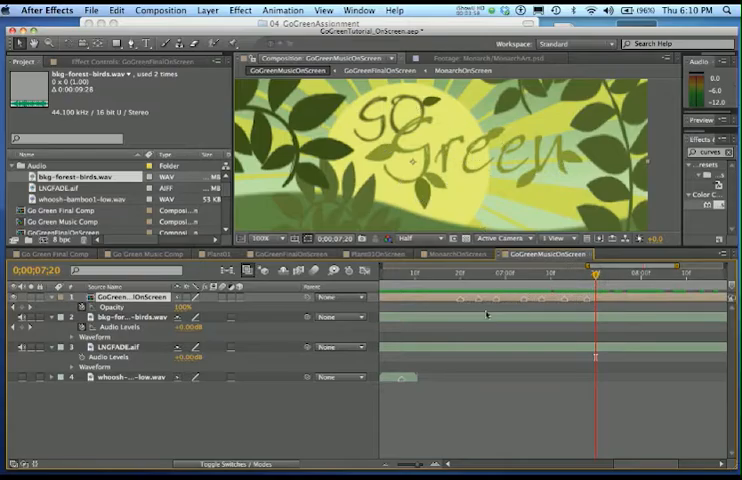
# Step: Jump to the first leaf marker and select the whoosh sound layer for alignment
pyautogui.press('cmd+s')
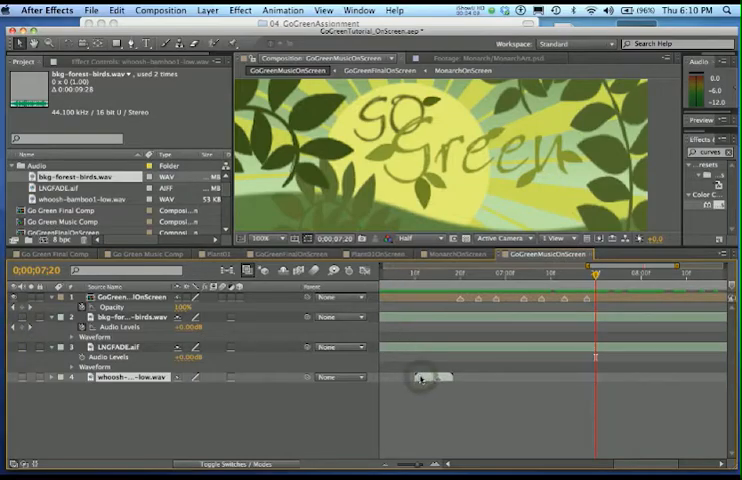
pyautogui.click(46, 392)
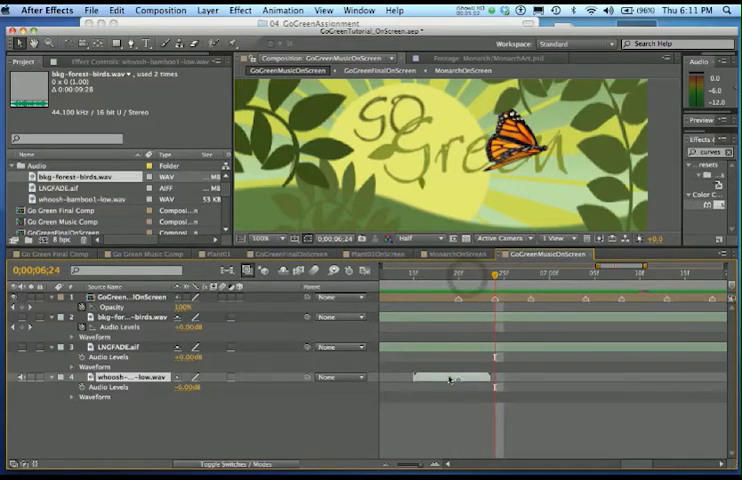
# Step: Duplicate the whoosh layer three times for the later leaf markers
pyautogui.press('cmd+d')
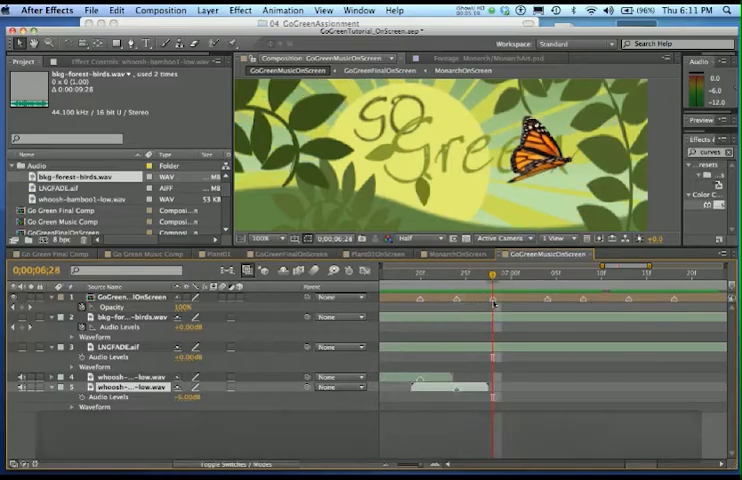
pyautogui.press('cmd+d')
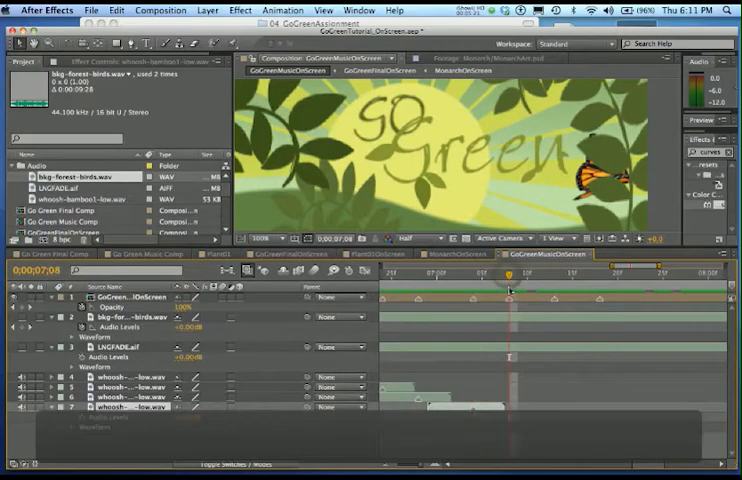
pyautogui.press('cmd+d')
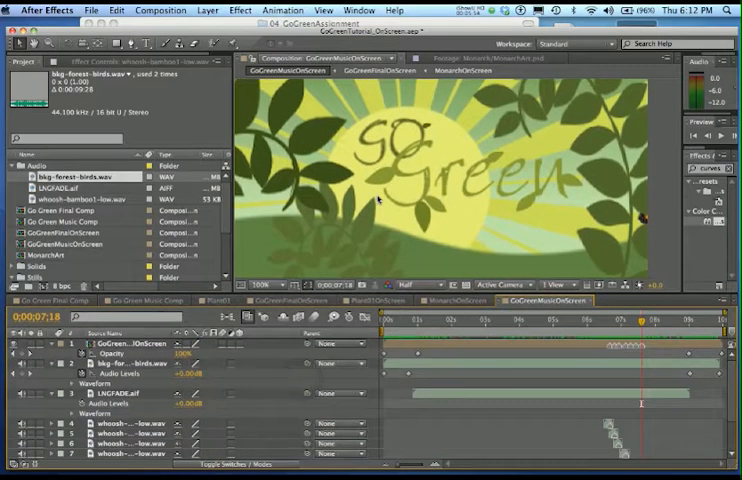
pyautogui.moveTo(396, 204)
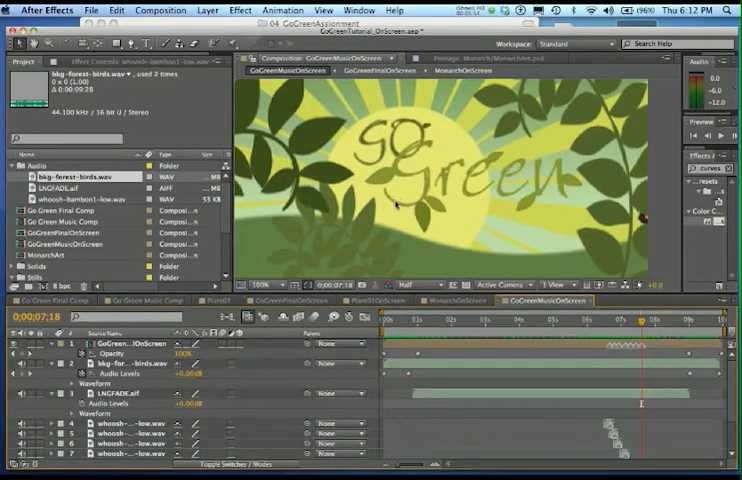